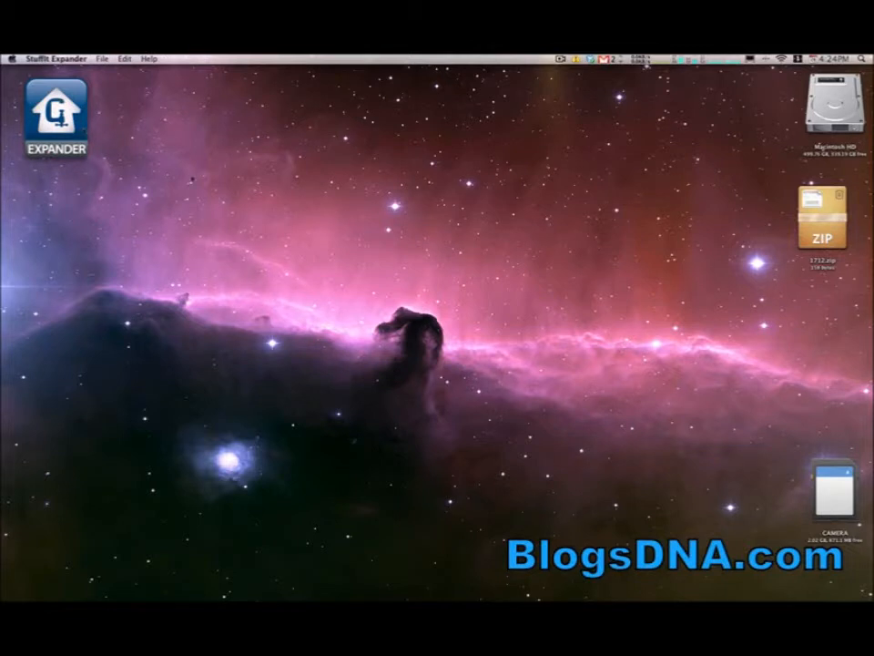
# Bring up MenuPop's product page in the App Store, already marked as installed.
pyautogui.click(823, 216)
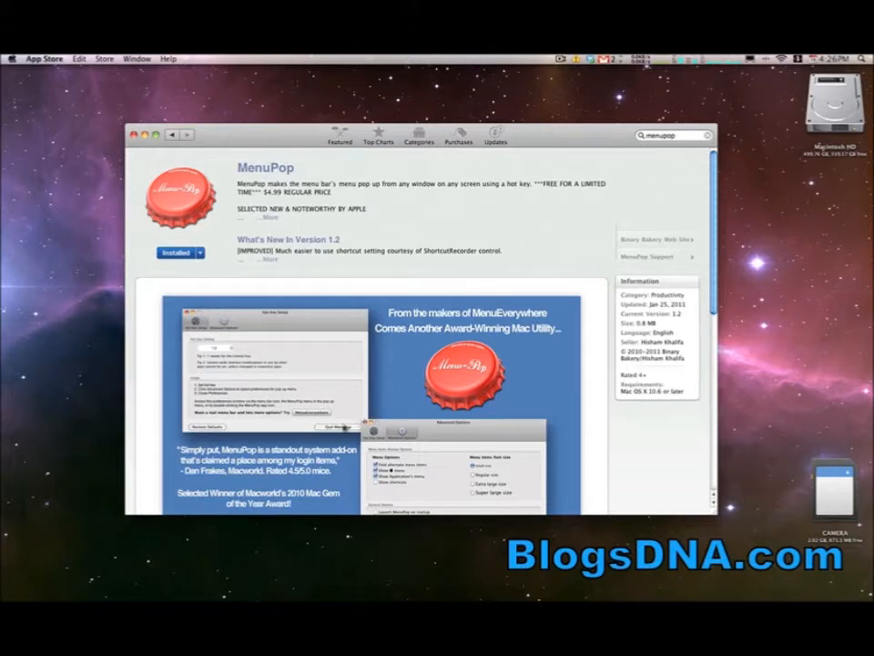
pyautogui.moveTo(605, 355)
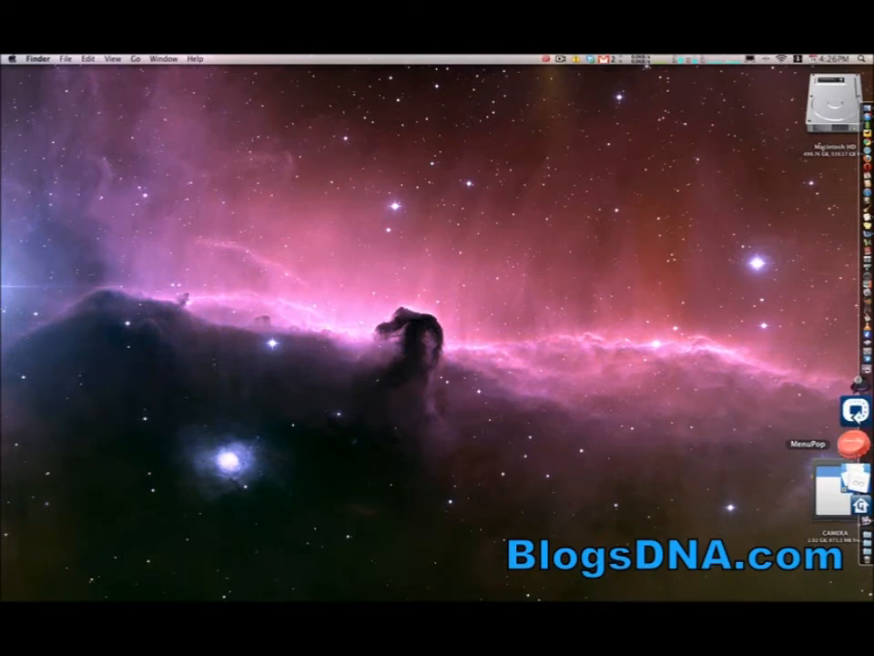
# Launch MenuPop in the menu bar, check its menu, and switch back to the App Store.
pyautogui.click(547, 57)
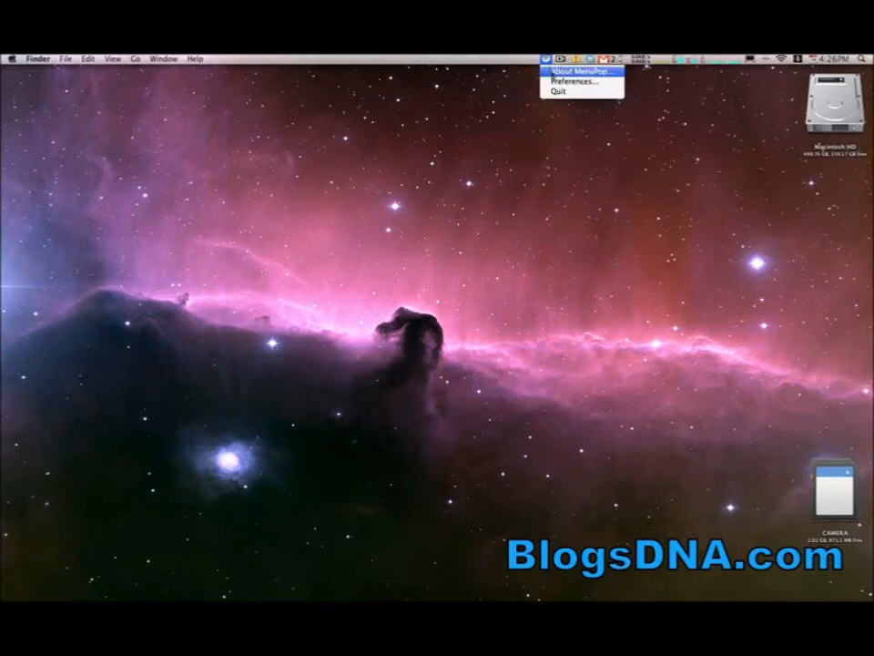
pyautogui.click(546, 56)
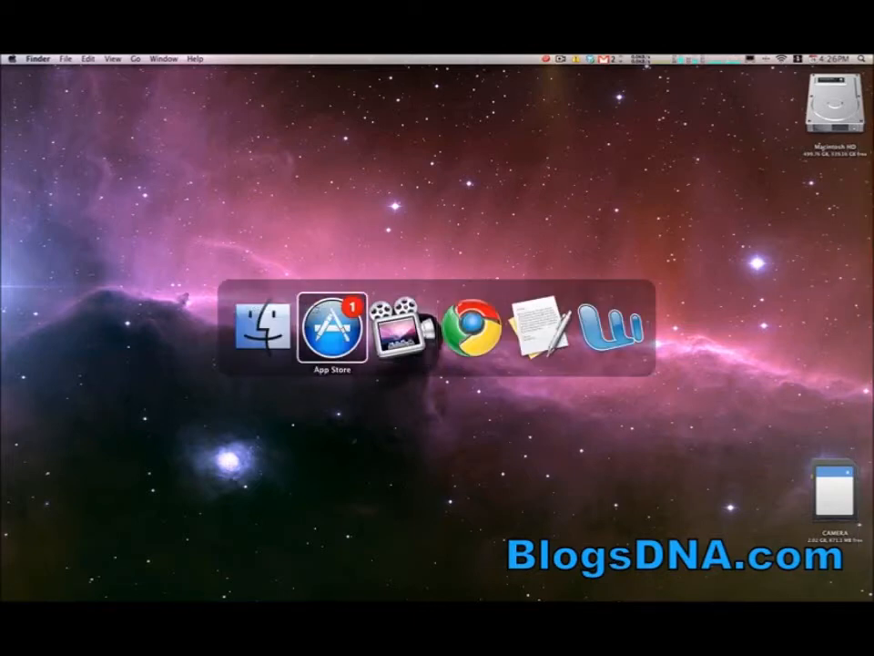
pyautogui.click(332, 328)
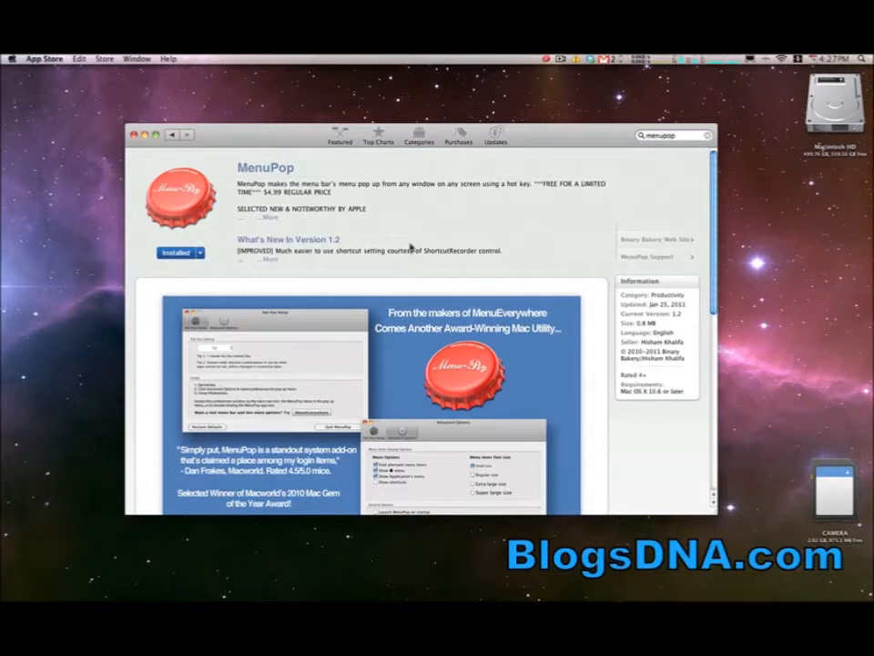
# Pop up the App Store's menus at the pointer and browse App Store > Services.
pyautogui.click(44, 59)
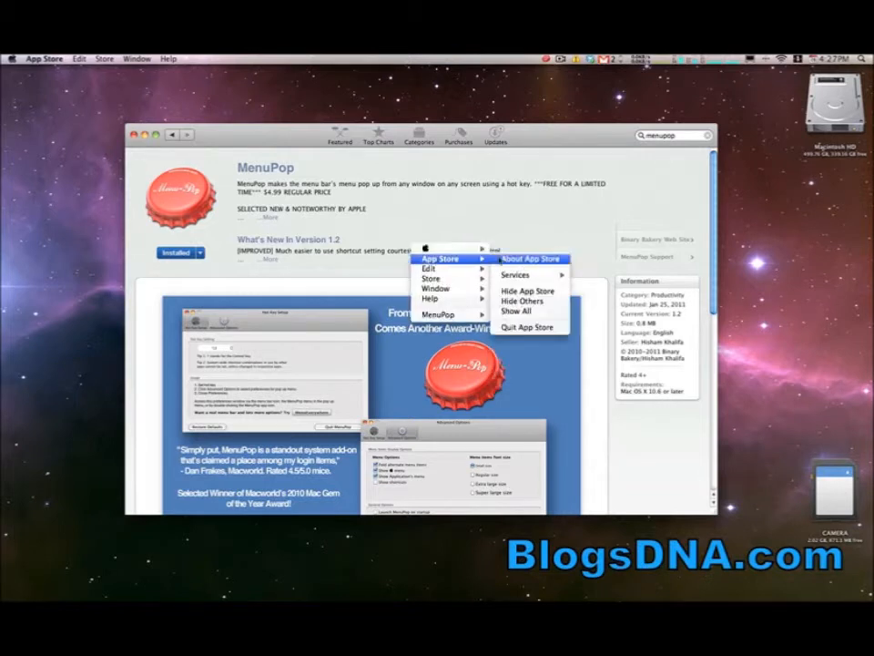
pyautogui.moveTo(516, 273)
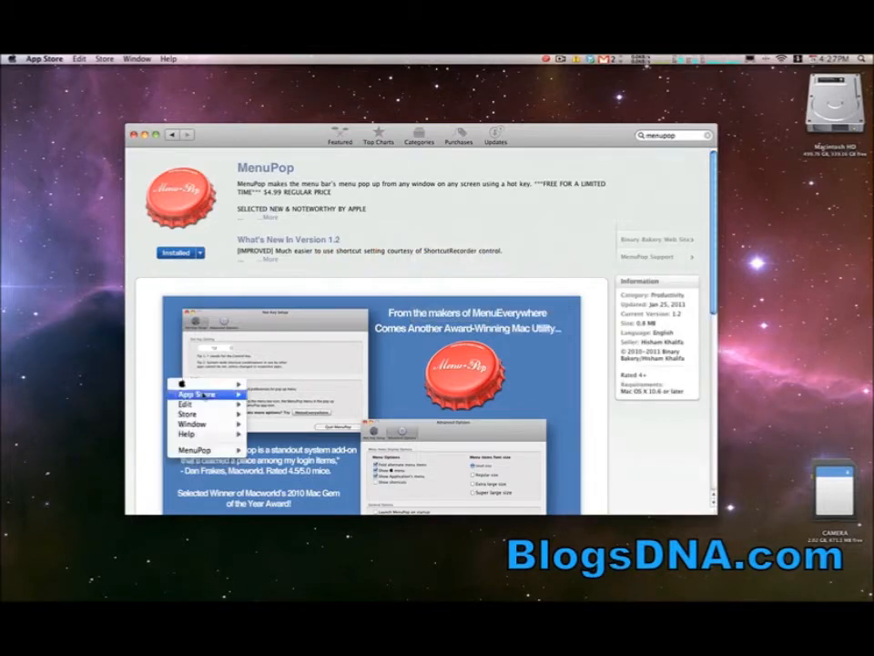
pyautogui.click(270, 410)
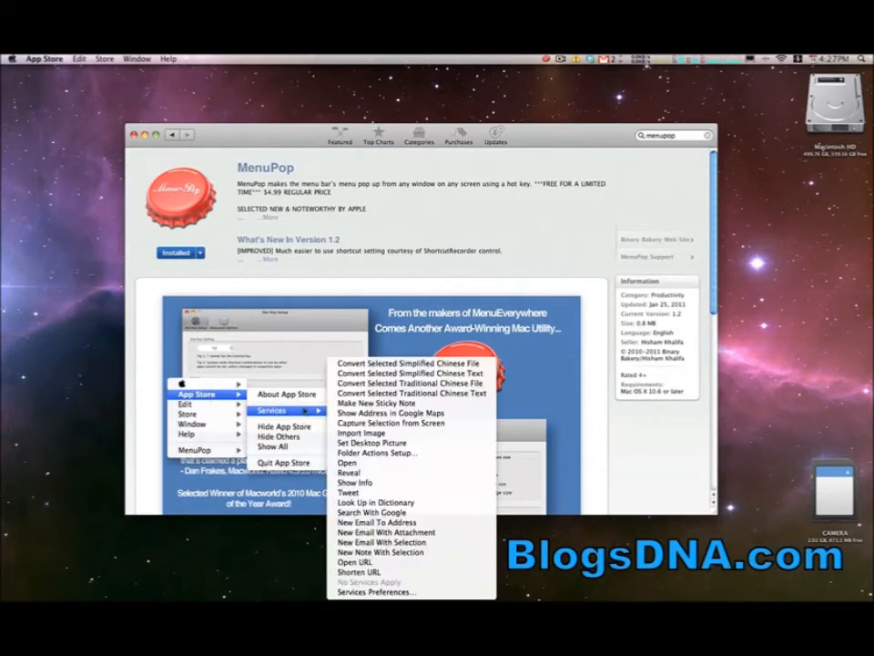
pyautogui.click(378, 284)
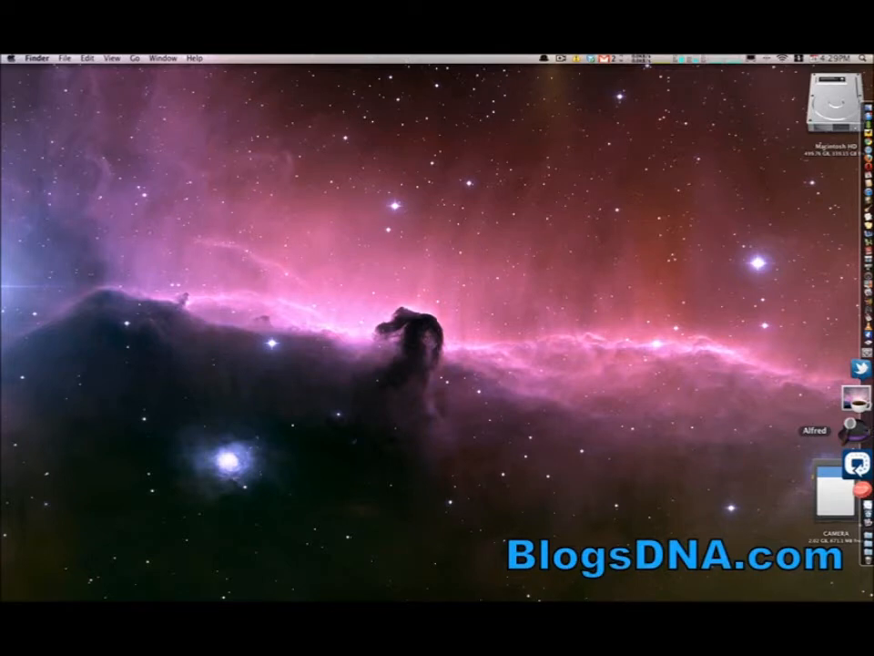
# Launch Alfred from the Dock so its search bar is ready for a query.
pyautogui.click(545, 57)
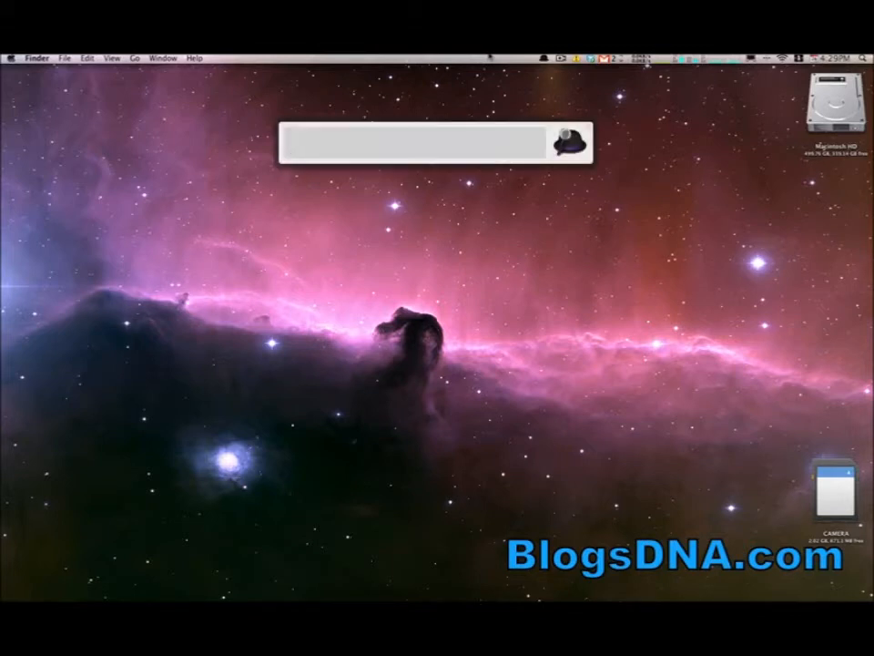
# Search 'www' in Alfred to bring Chrome frontmost, then search 'safari'.
pyautogui.click(410, 142)
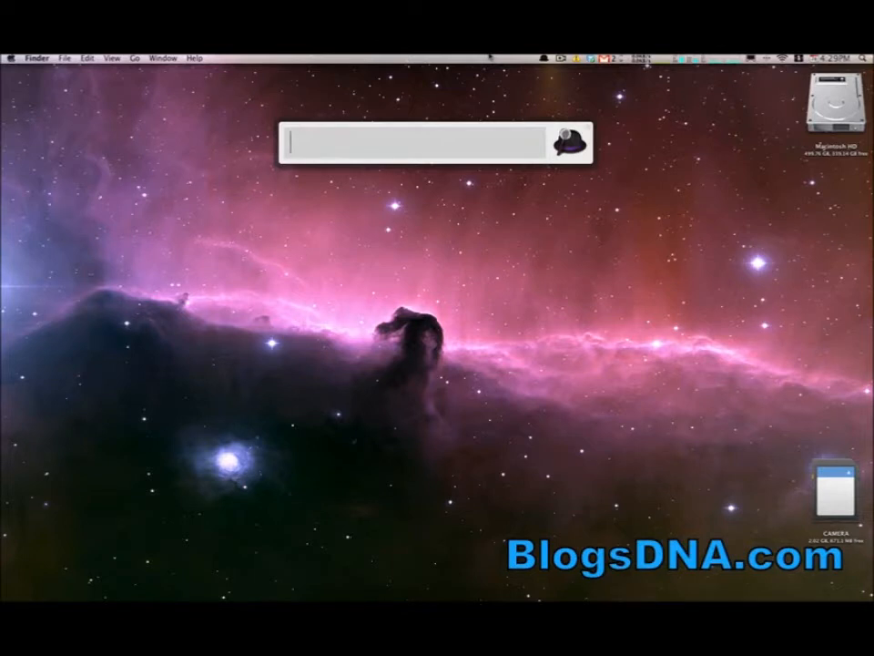
pyautogui.click(289, 140)
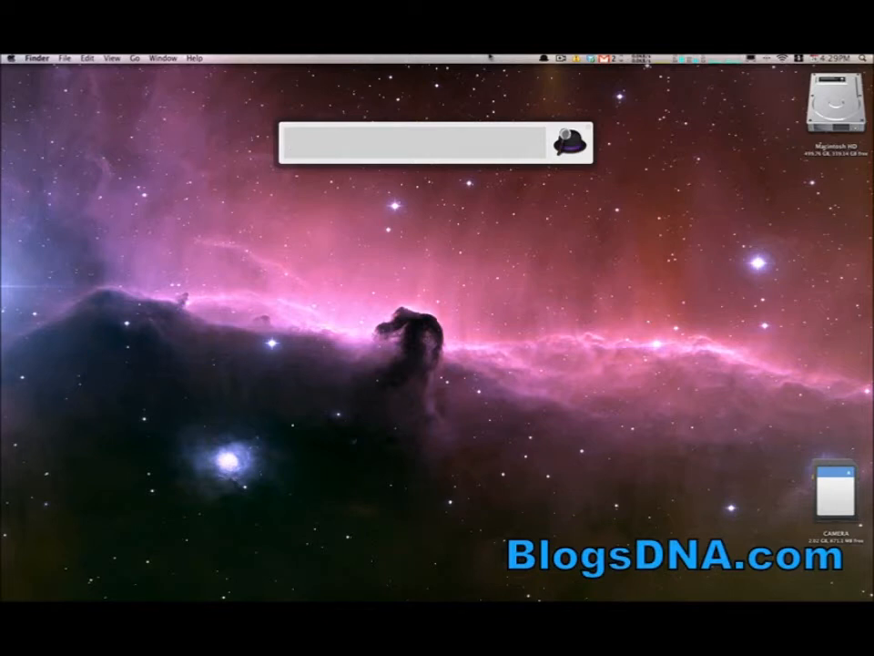
pyautogui.write('www')
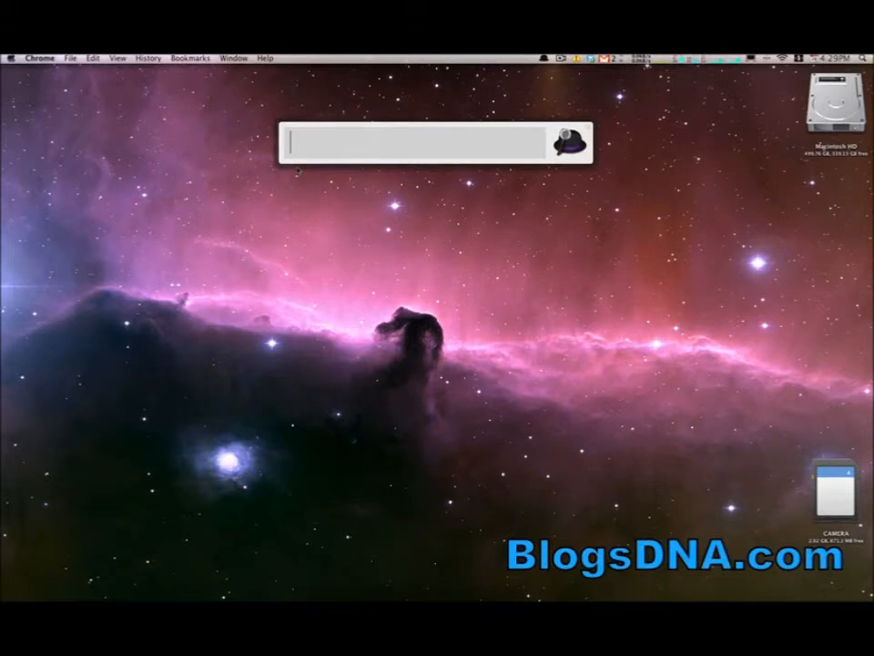
pyautogui.write('safari')
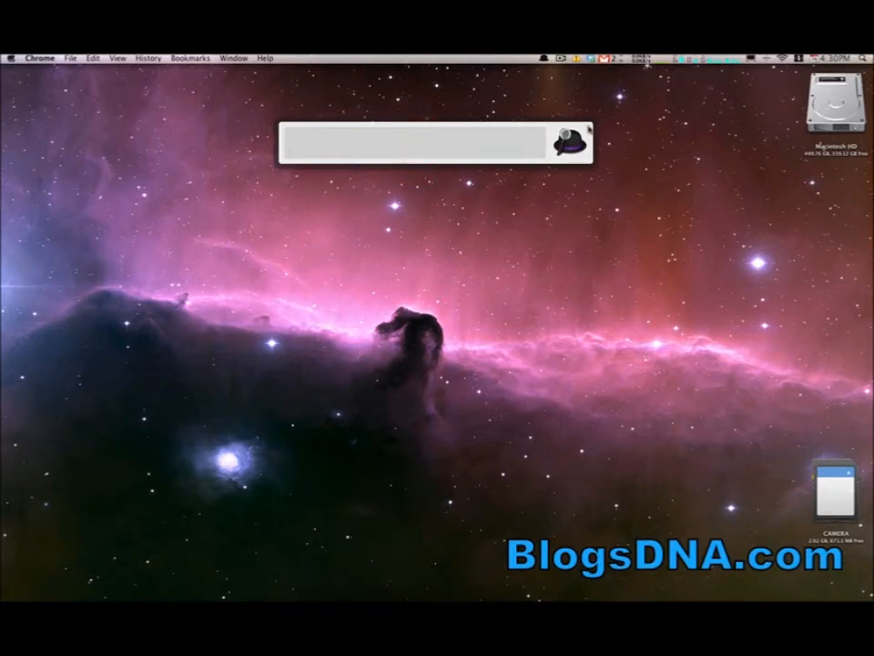
# View Alfred's General preferences for startup, hotkey and location settings.
pyautogui.click(572, 142)
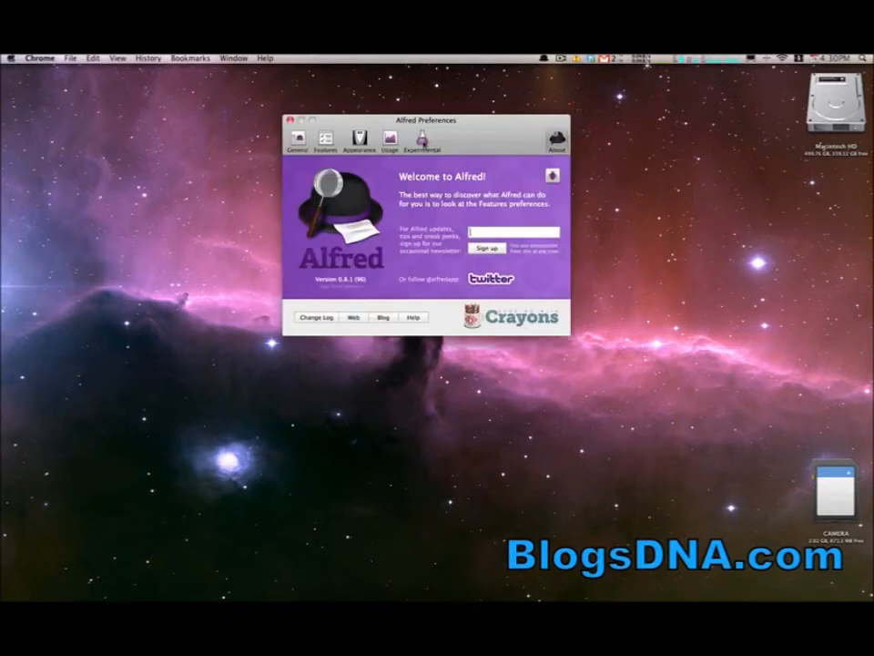
pyautogui.click(390, 142)
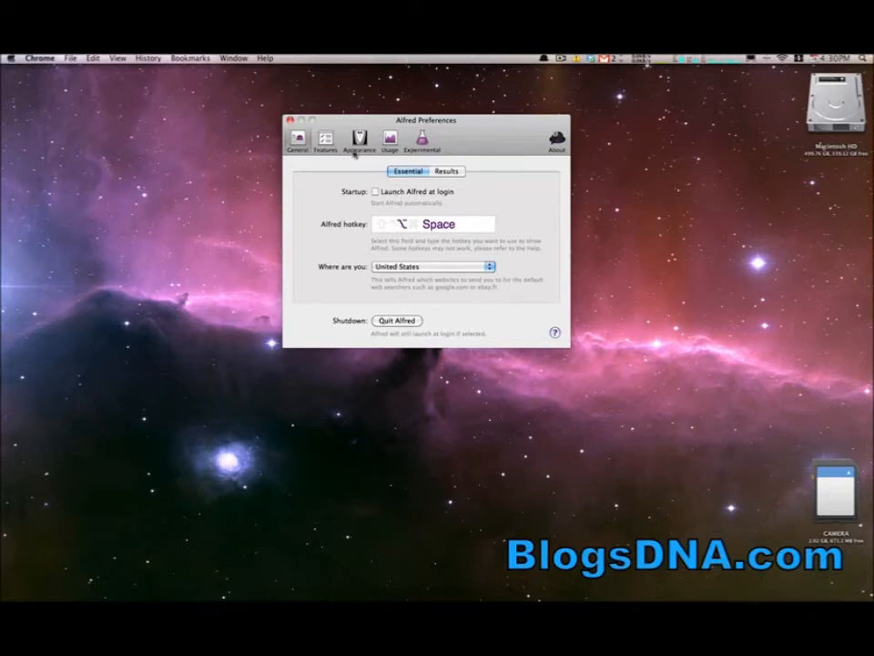
pyautogui.click(289, 121)
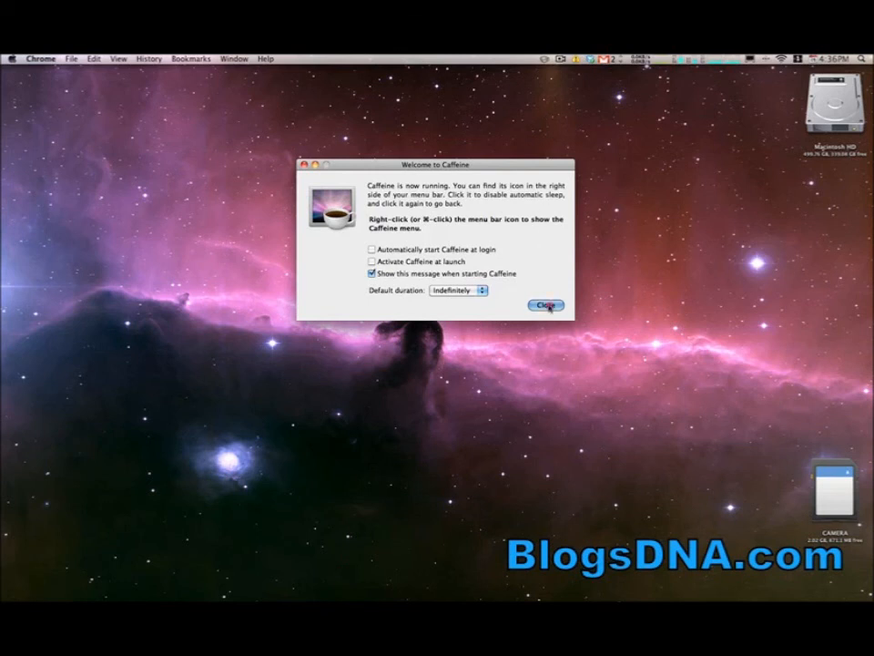
# Close the Welcome to Caffeine window and quit Caffeine from its menu bar icon.
pyautogui.click(546, 306)
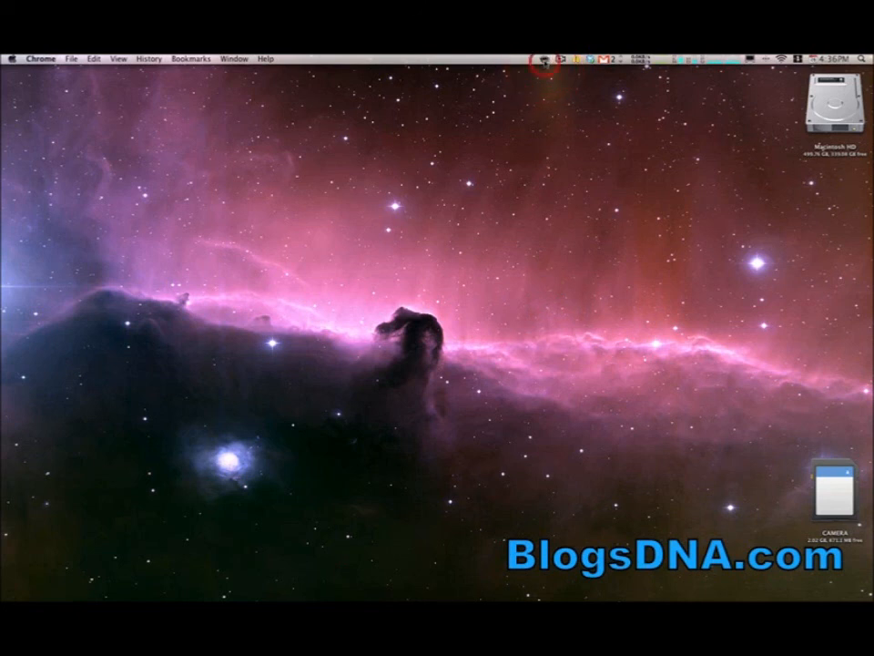
pyautogui.click(546, 57)
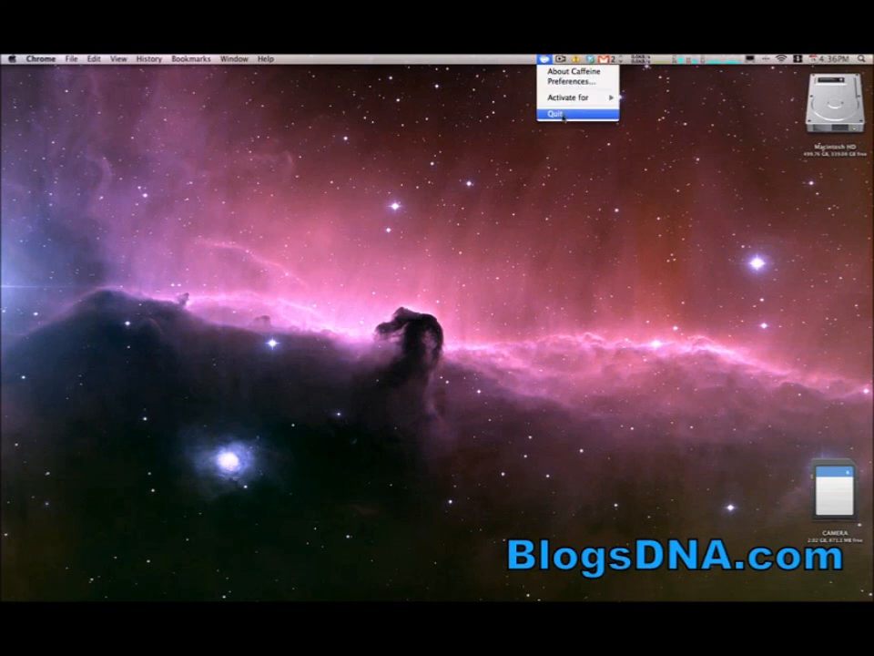
pyautogui.click(558, 113)
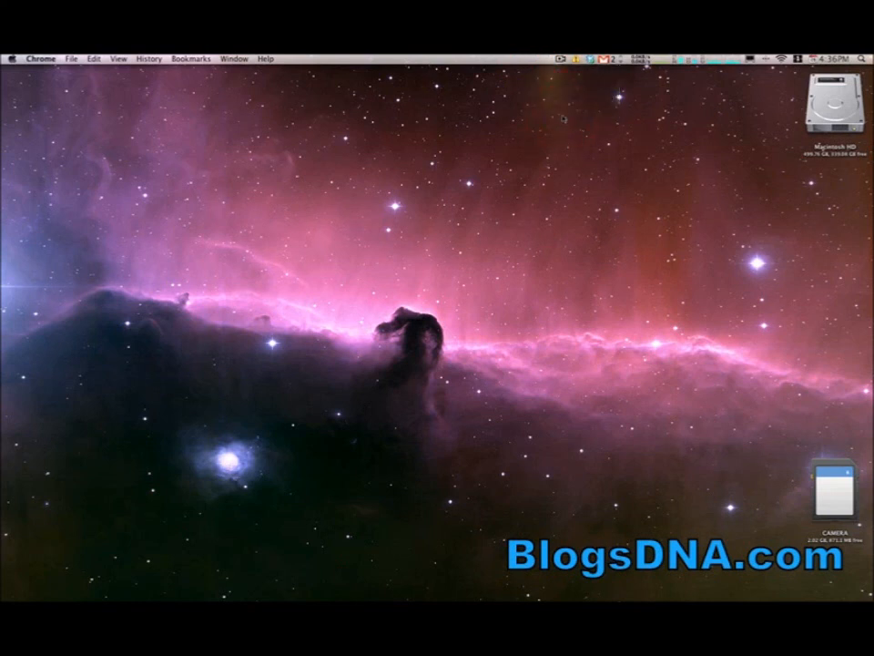